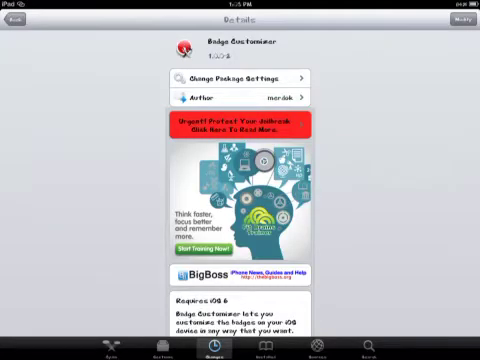
Reach Badge Customizer's colour settings and lower the Badge Alpha slider to reduce badge opacity
scroll("down", 3)
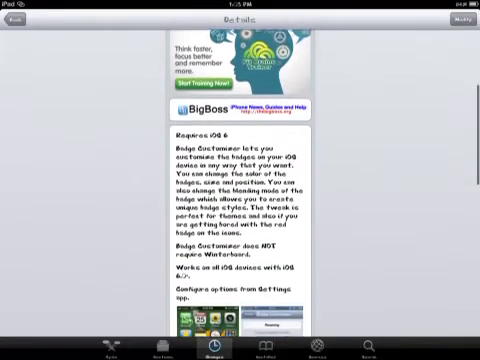
scroll("down", 3)
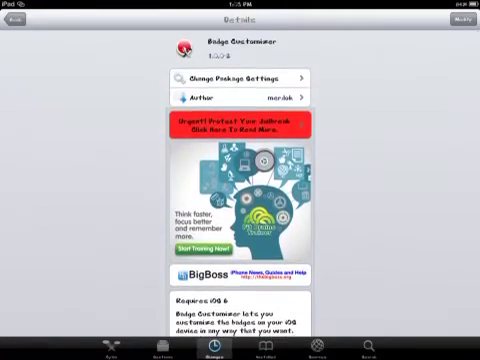
scroll("down", 3)
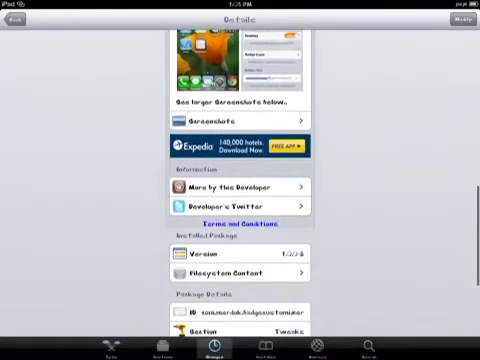
scroll("down", 3)
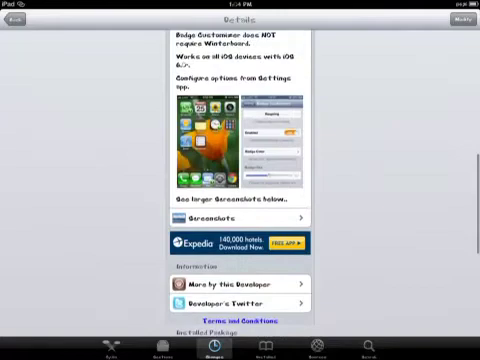
scroll("down", 3)
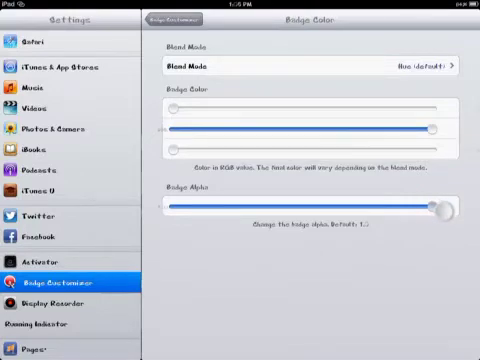
left_click_drag(444, 208, 318, 208)
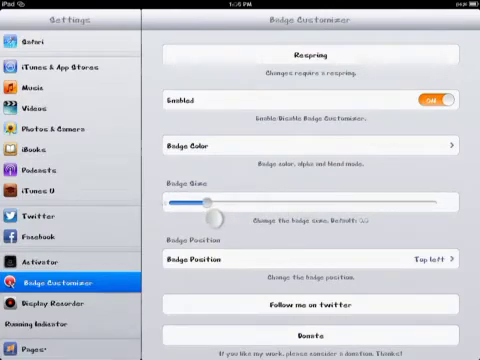
Set the Badge Size slider to about mid-range and change Badge Position to Top center
left_click_drag(208, 206, 300, 206)
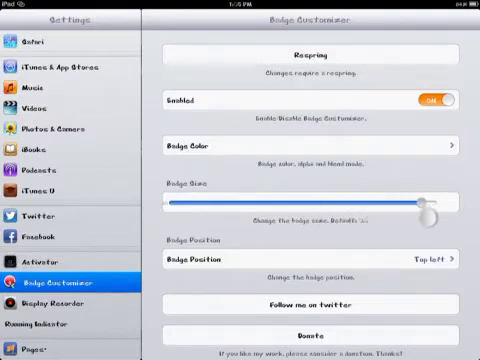
left_click_drag(424, 204, 300, 206)
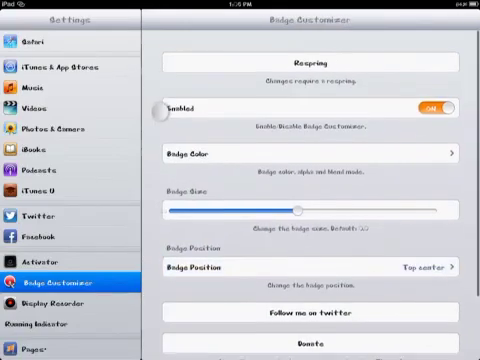
scroll("down", 3)
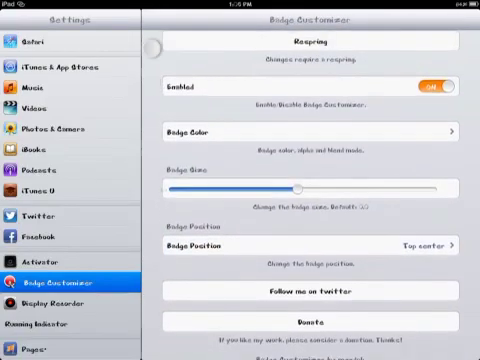